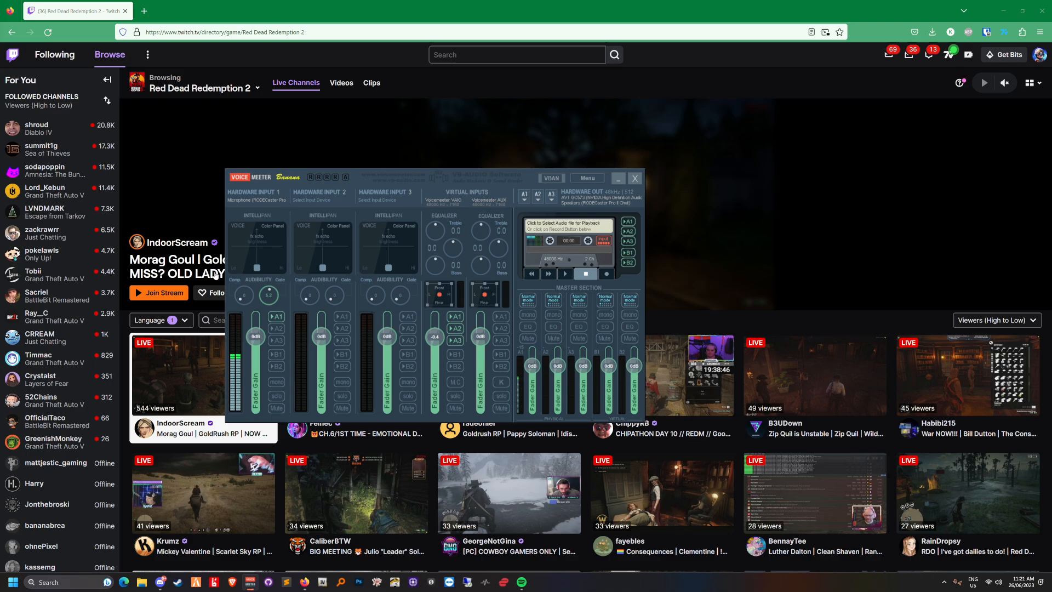
Close the Voicemeeter Banana mixer window, returning to the Twitch Red Dead Redemption 2 page
click(635, 178)
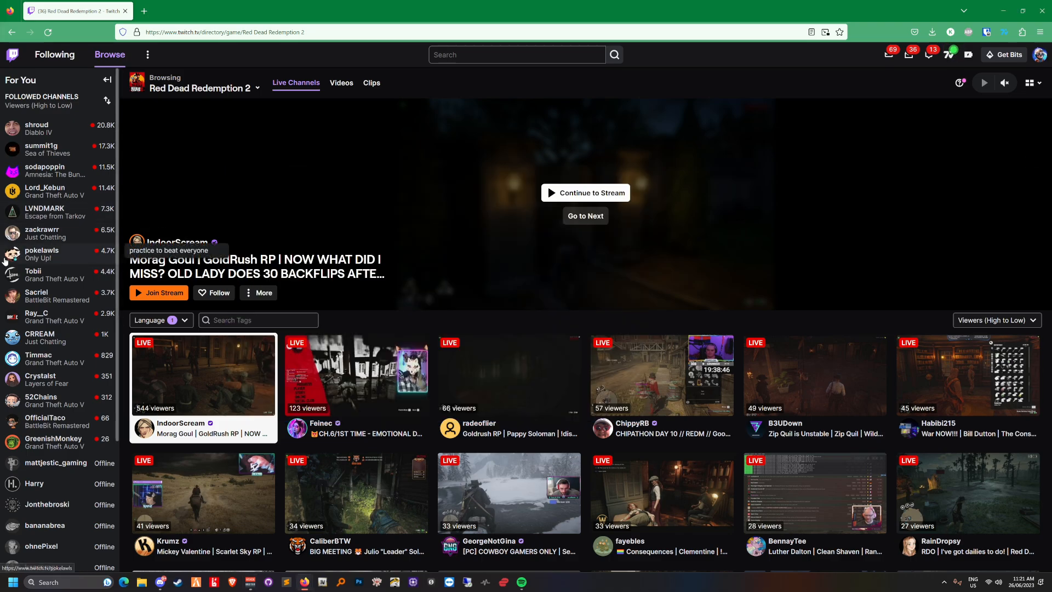